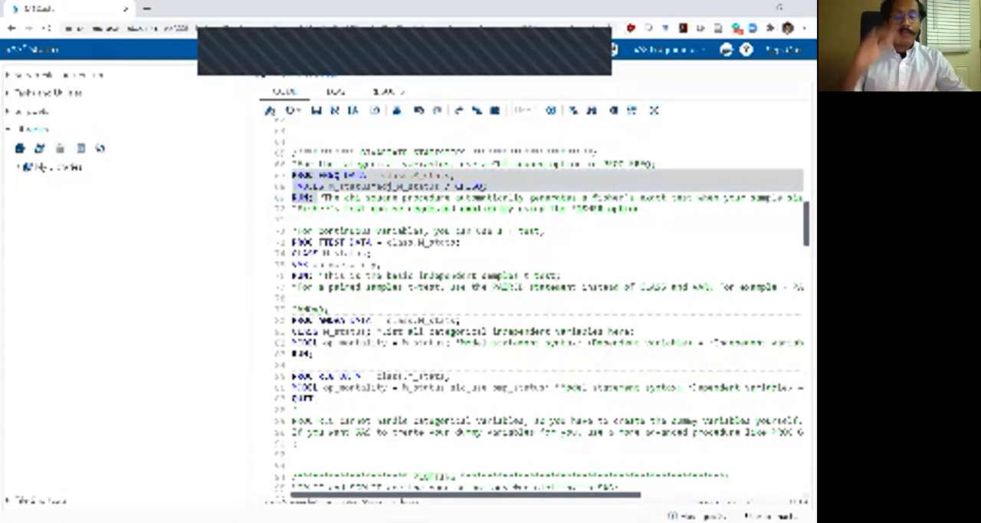
Run the selected PROC TTEST block comparing op_mortality across M_Status groups.
left_click(386, 90)
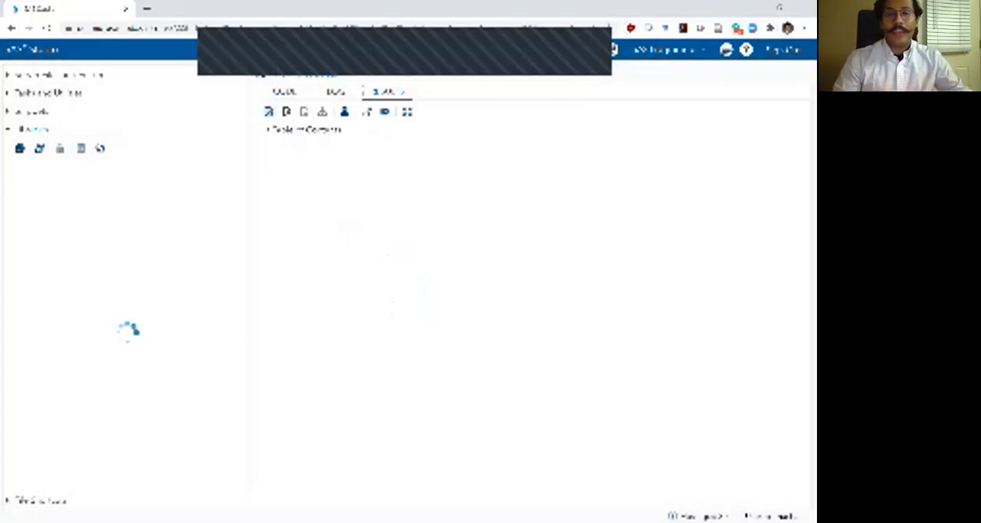
left_click(334, 92)
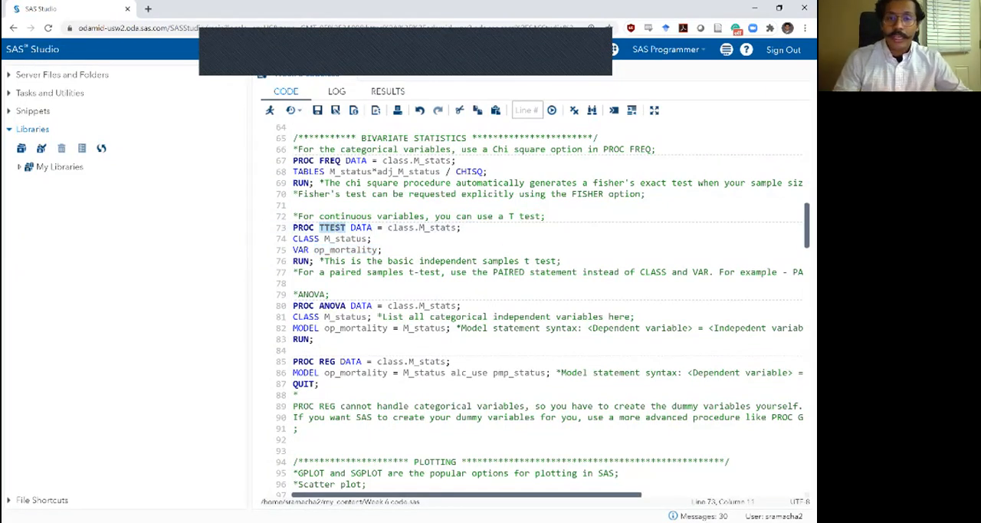
left_click_drag(293, 227, 381, 249)
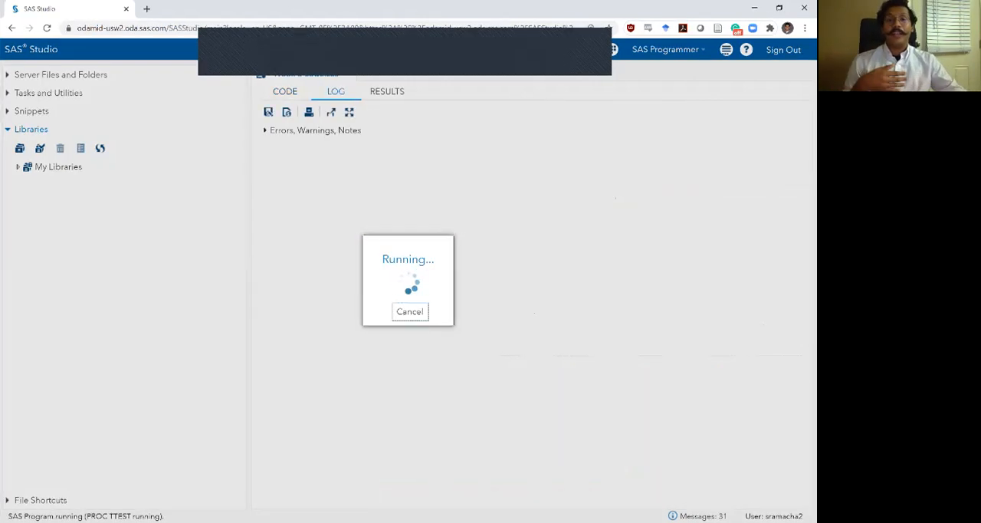
left_click(386, 92)
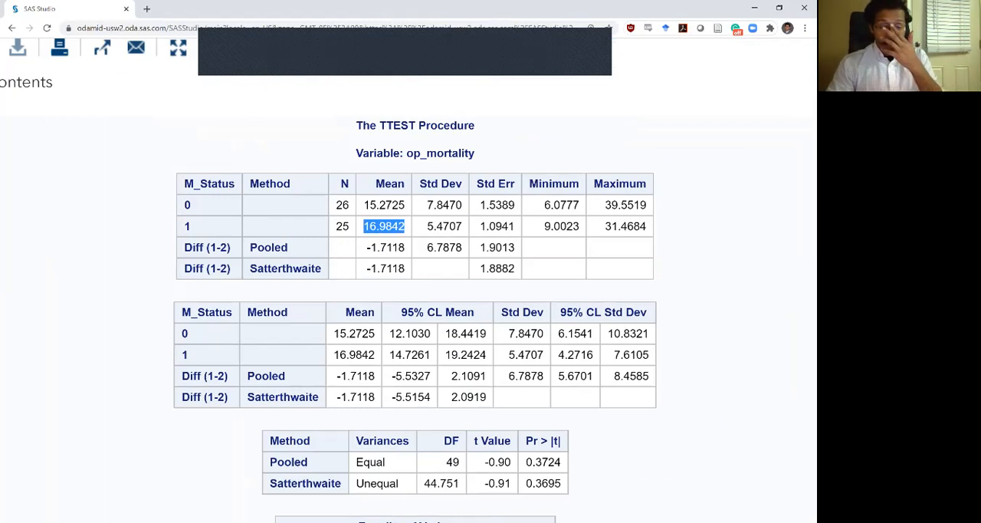
Review the t-test output tables, highlighting the Equality of Variances results.
scroll("down", 3)
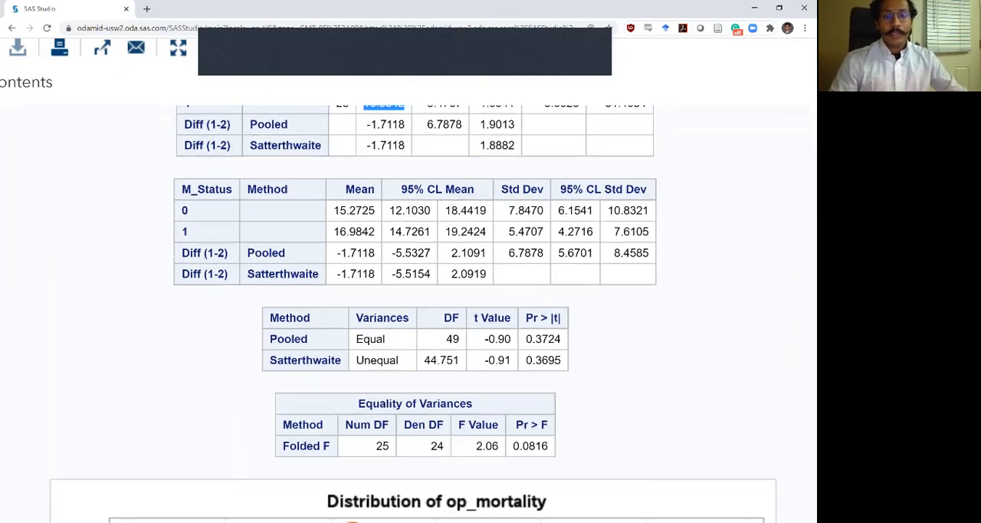
scroll("down", 3)
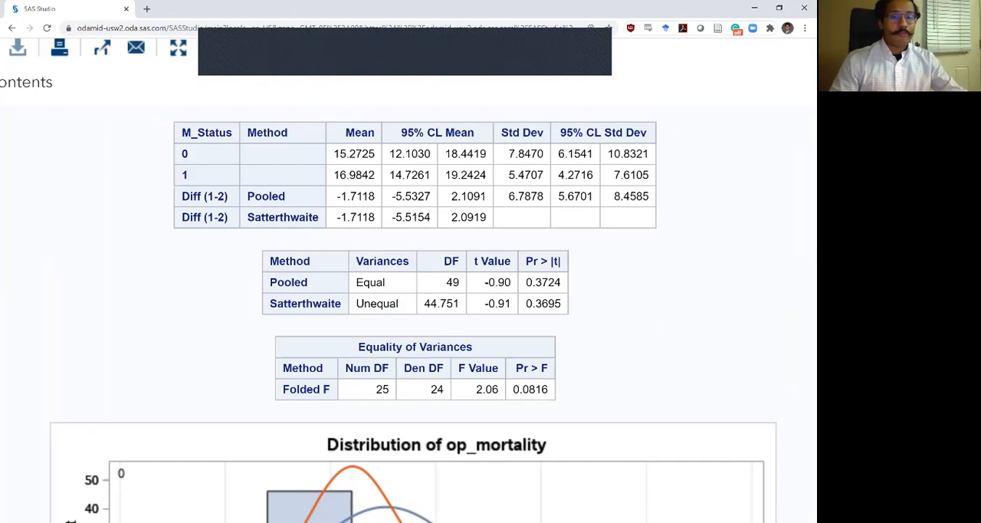
double_click(414, 346)
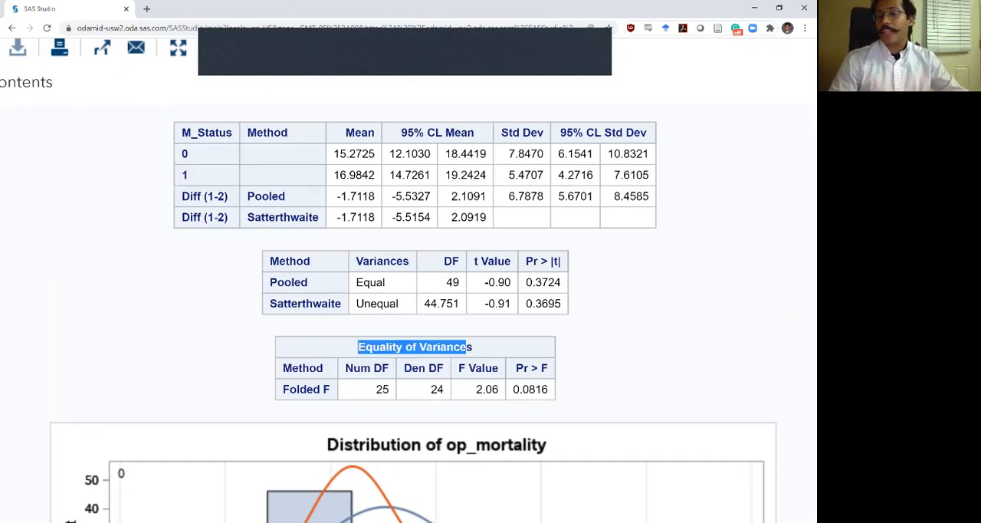
double_click(530, 389)
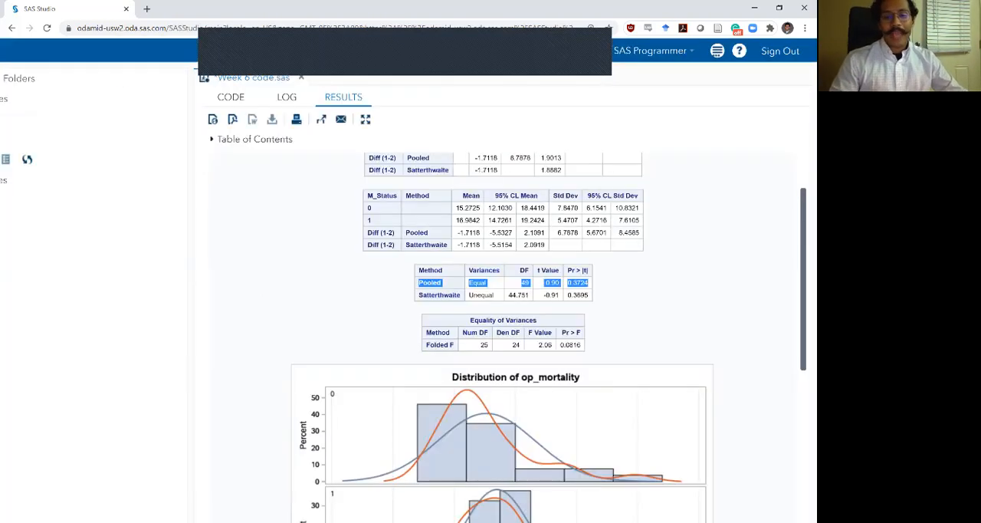
Scroll through the op_mortality distribution and Q-Q plots of the t-test output.
scroll("down", 3)
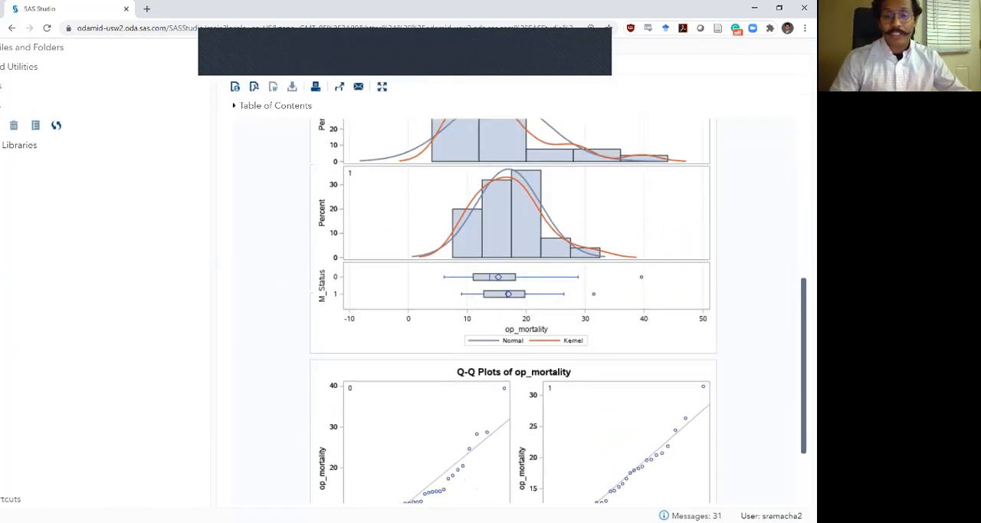
scroll("up", 3)
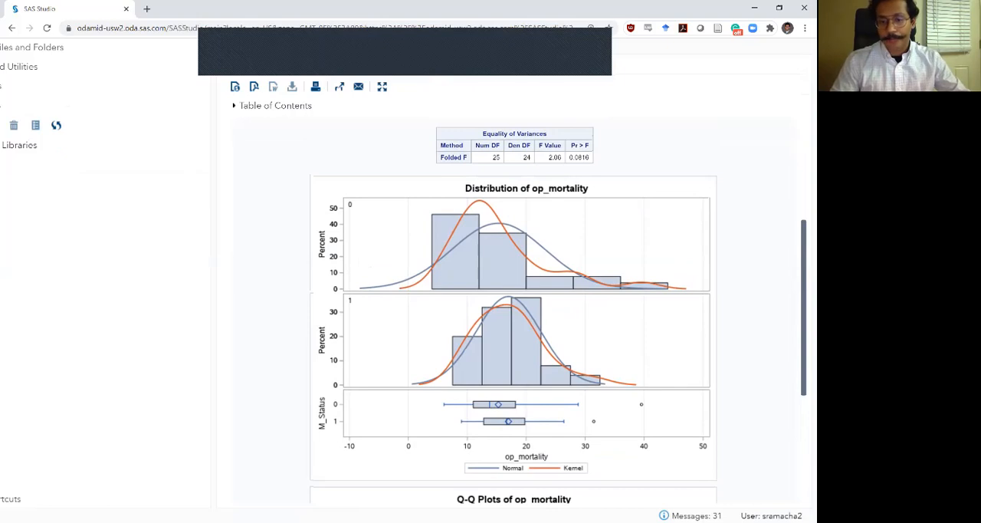
scroll("down", 3)
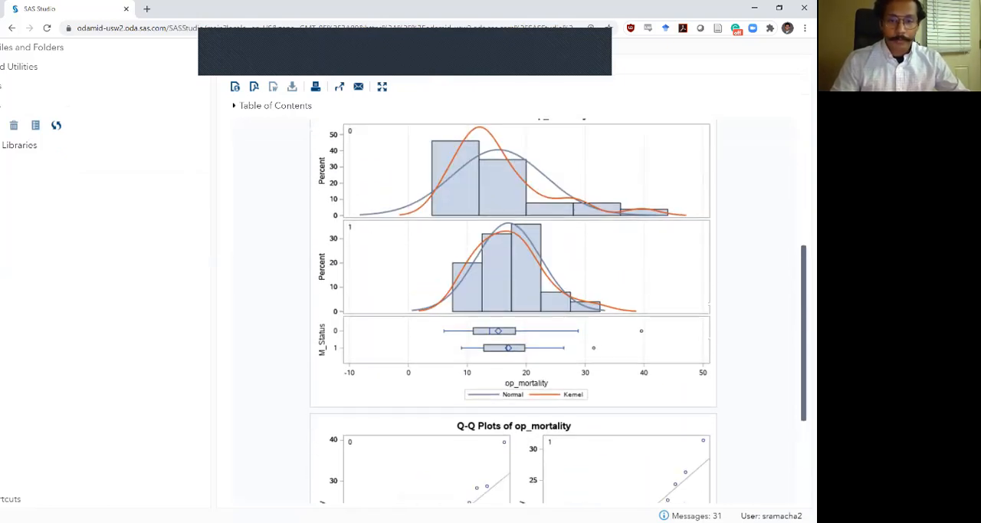
scroll("down", 3)
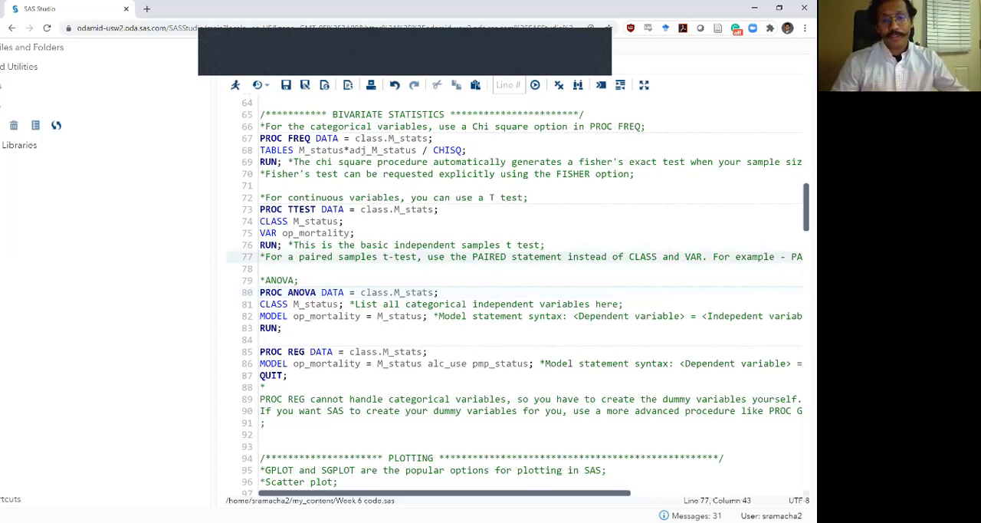
double_click(273, 220)
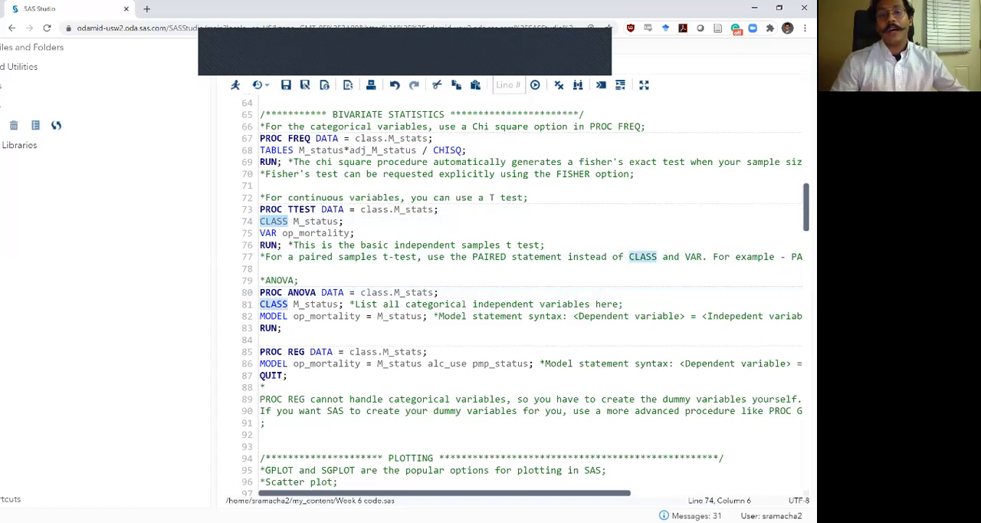
left_click(276, 279)
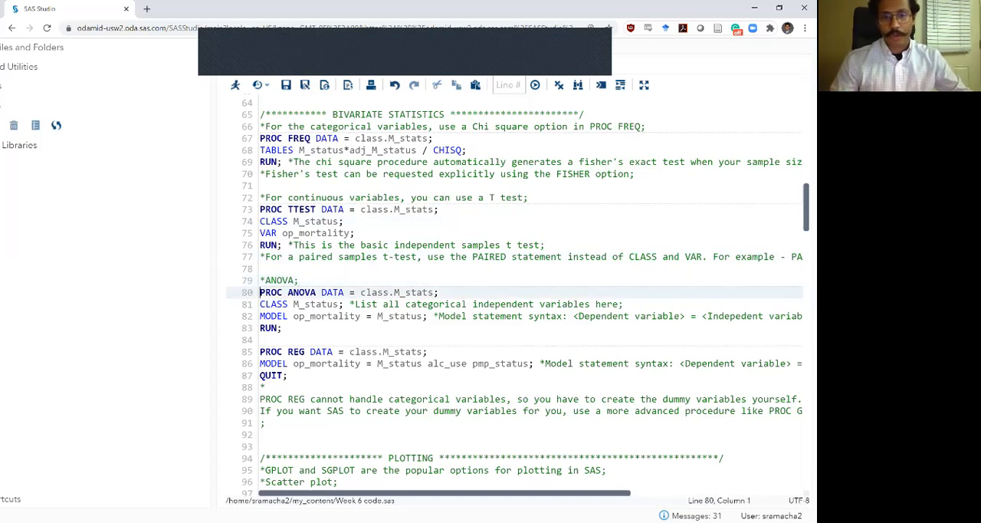
left_click_drag(261, 291, 282, 328)
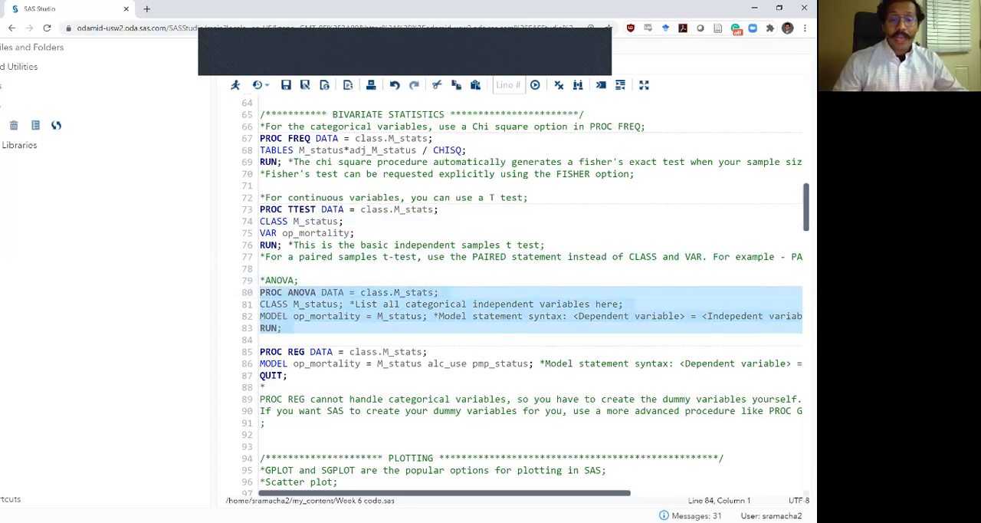
left_click(298, 279)
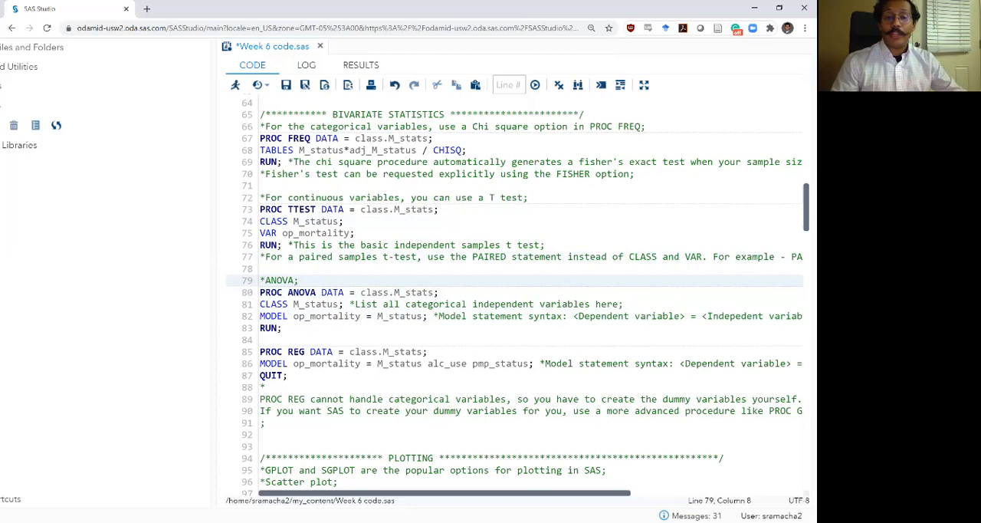
double_click(272, 316)
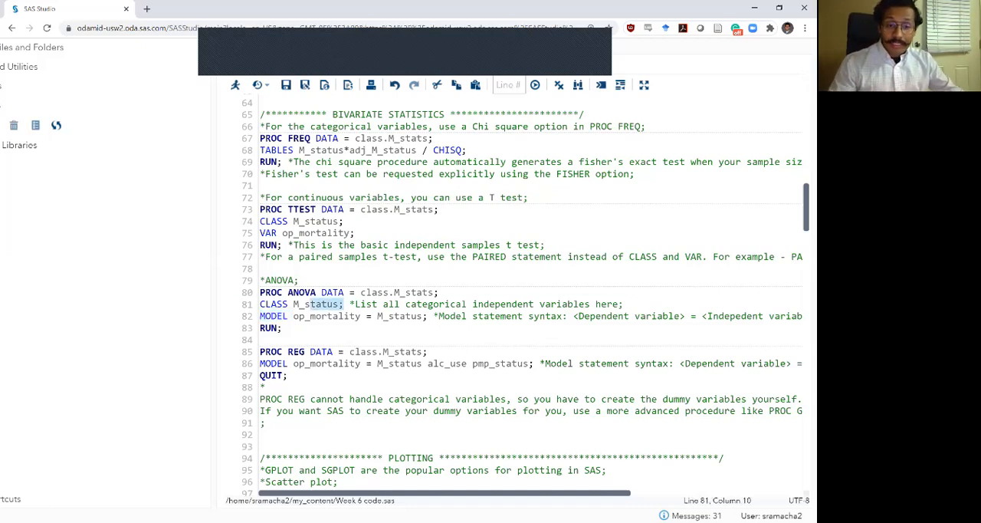
triple_click(299, 304)
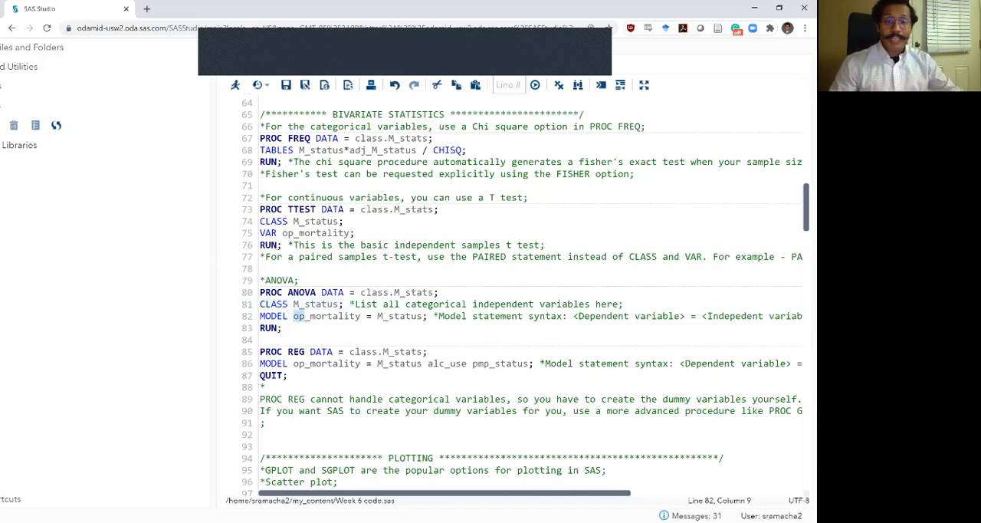
left_click_drag(294, 316, 419, 316)
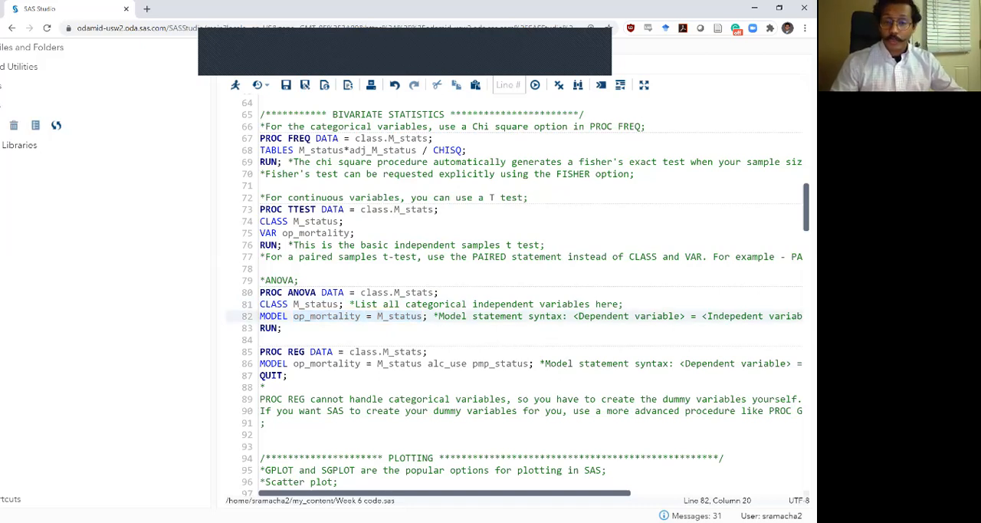
double_click(398, 315)
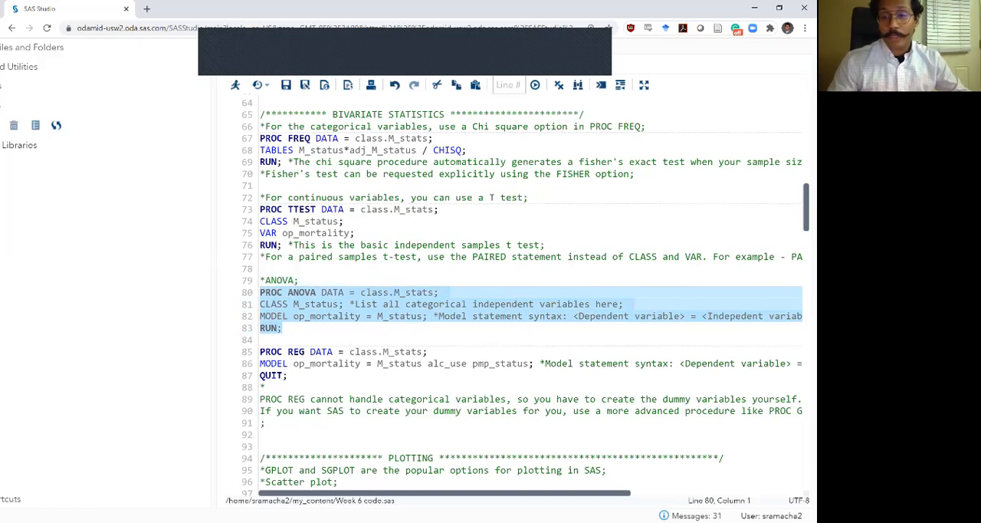
Submit the PROC ANOVA of op_mortality by M_status and view its results with the box plot.
left_click(236, 84)
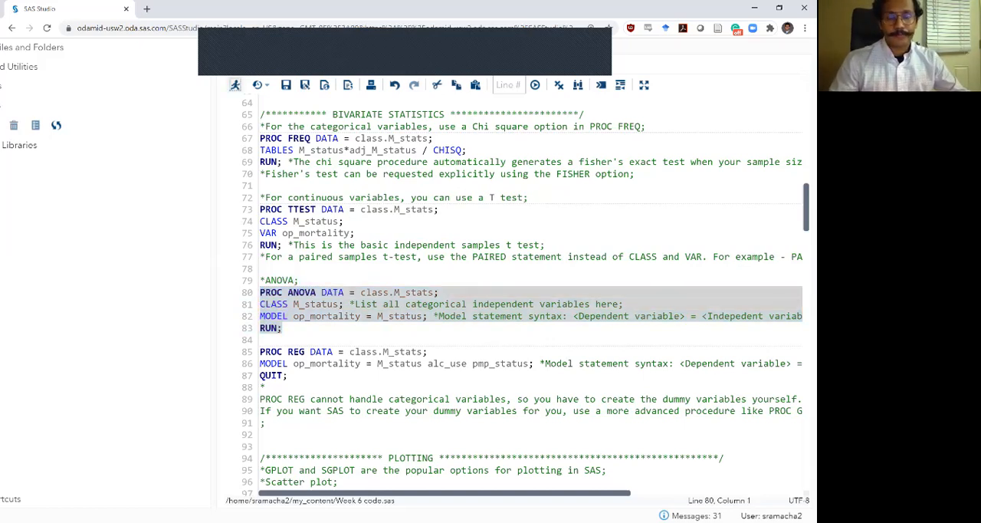
left_click(236, 86)
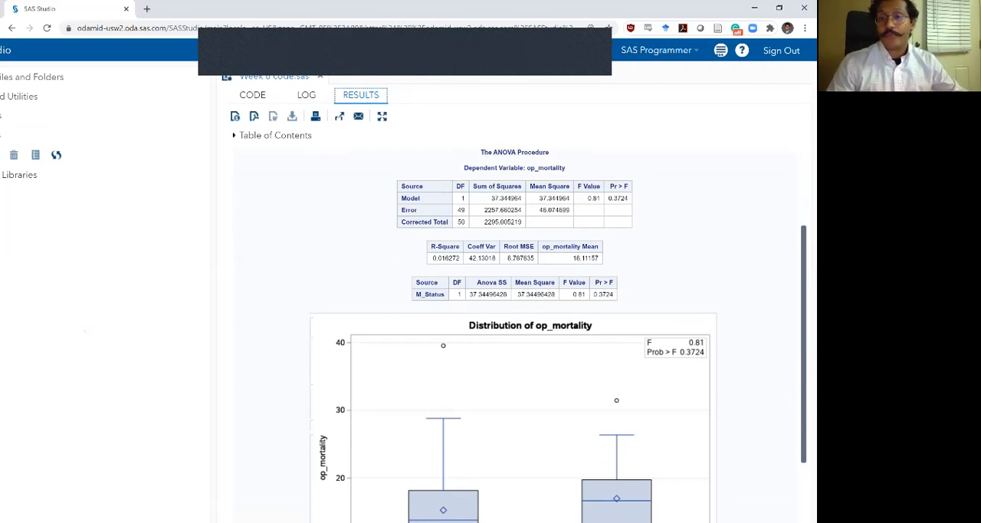
scroll("down", 3)
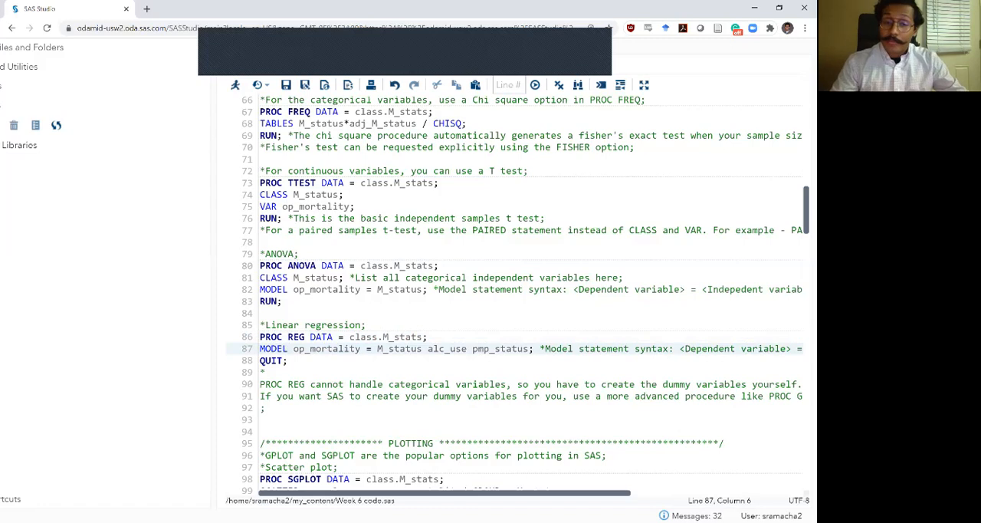
double_click(324, 348)
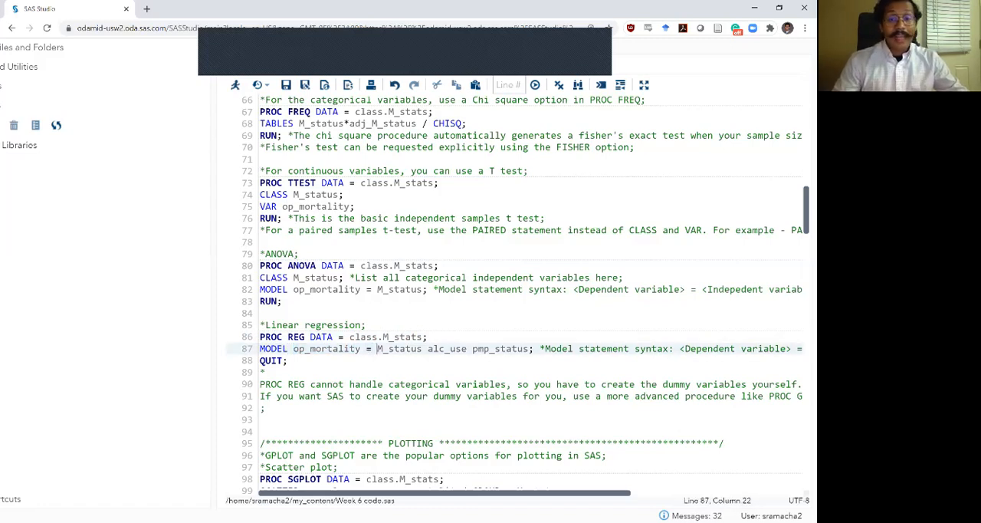
left_click_drag(377, 347, 533, 348)
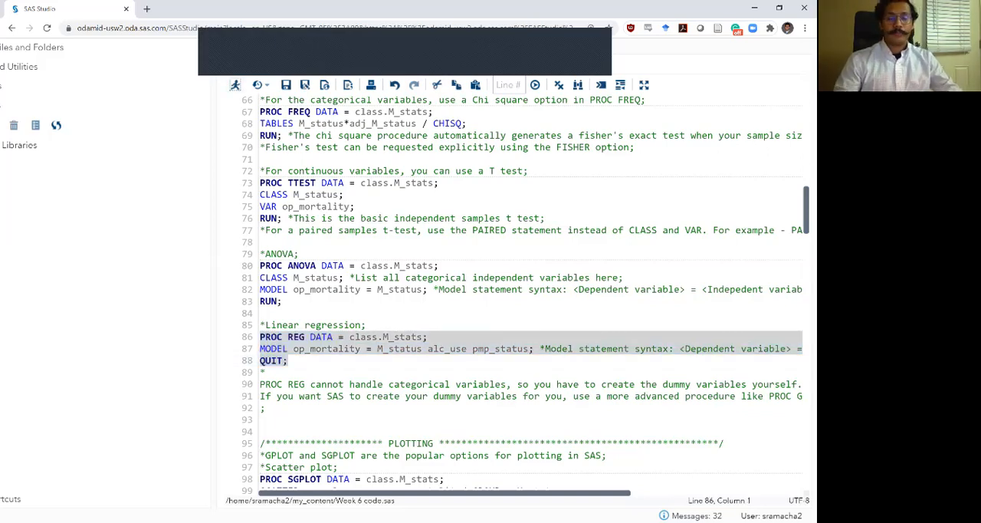
left_click(236, 85)
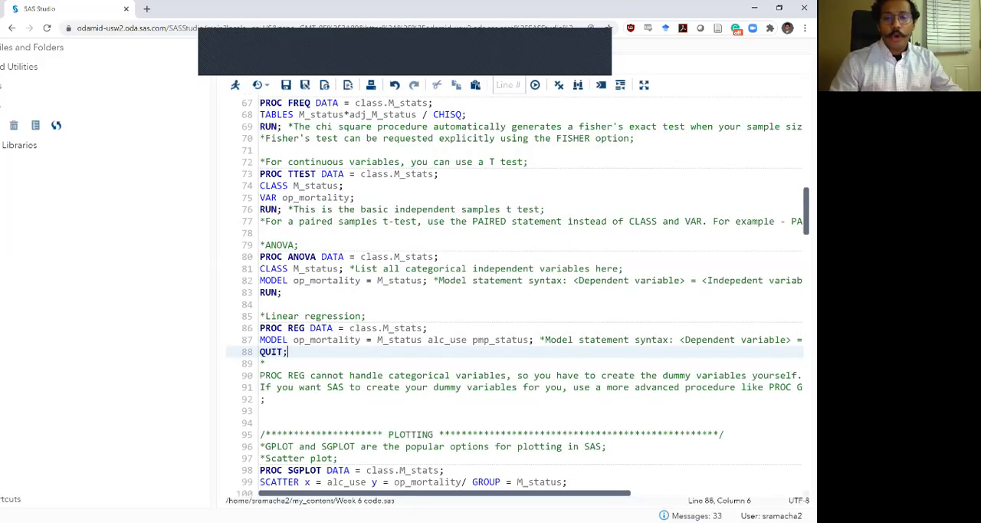
double_click(324, 341)
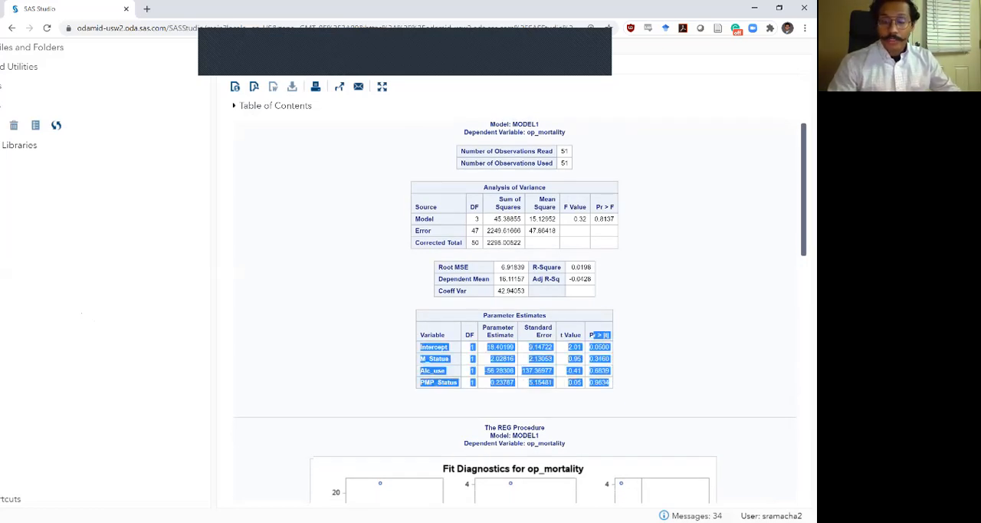
Scroll the PROC REG output through parameter estimates, fit diagnostics and residual-by-regressor plots.
scroll("down", 3)
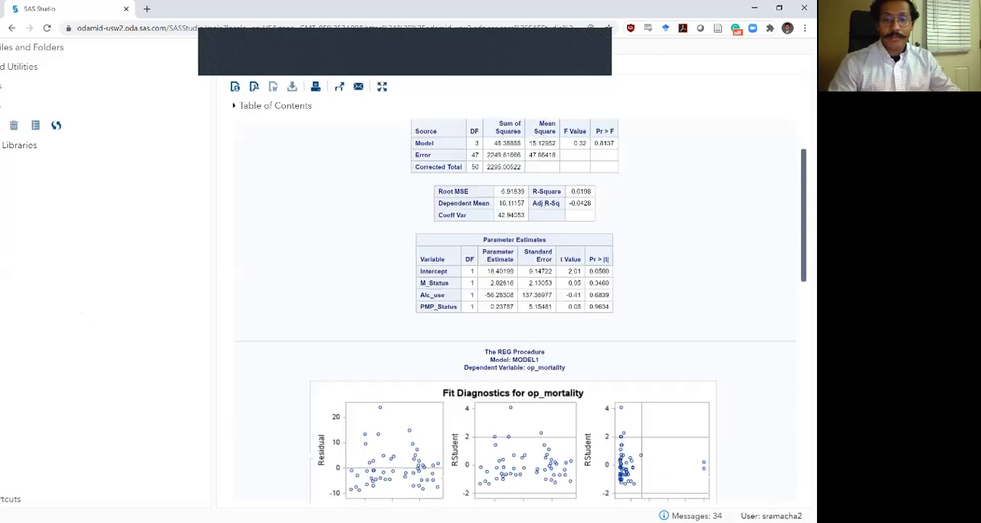
scroll("down", 3)
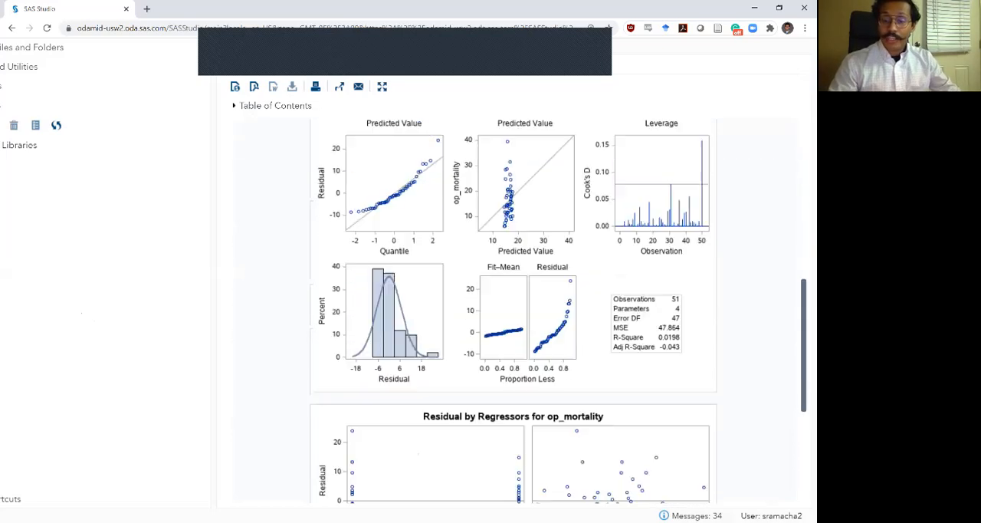
scroll("down", 3)
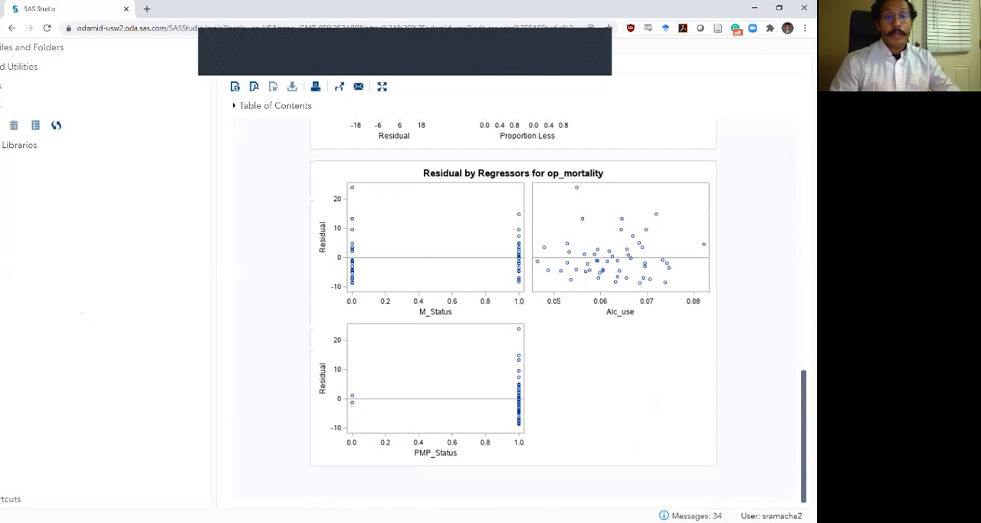